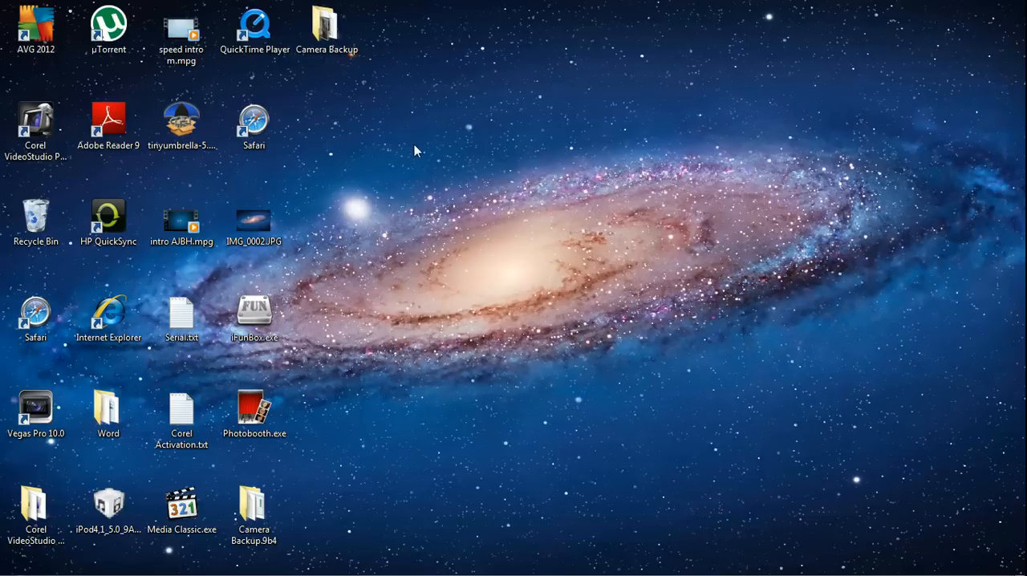
mouse_move(440, 231)
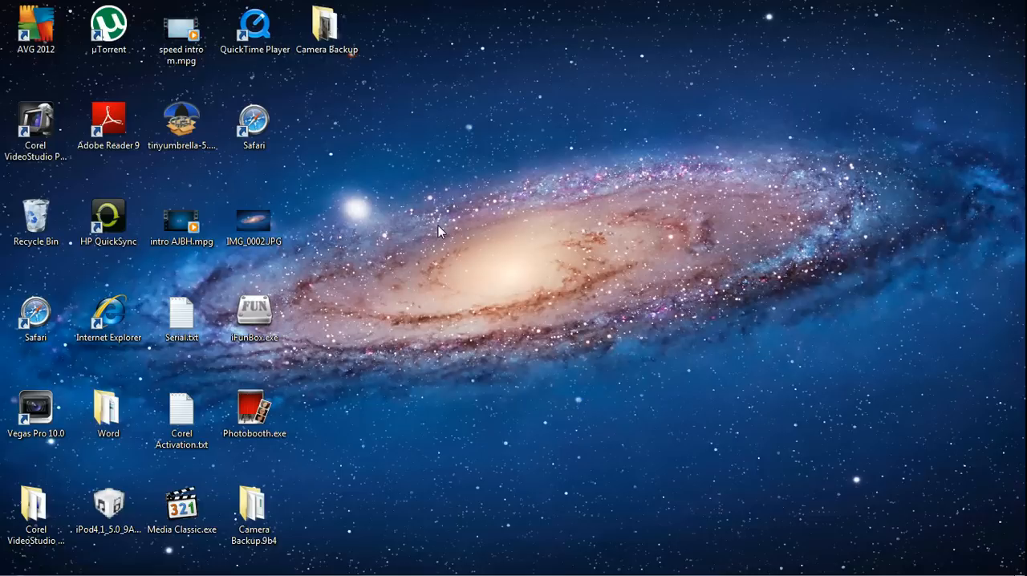
mouse_move(442, 195)
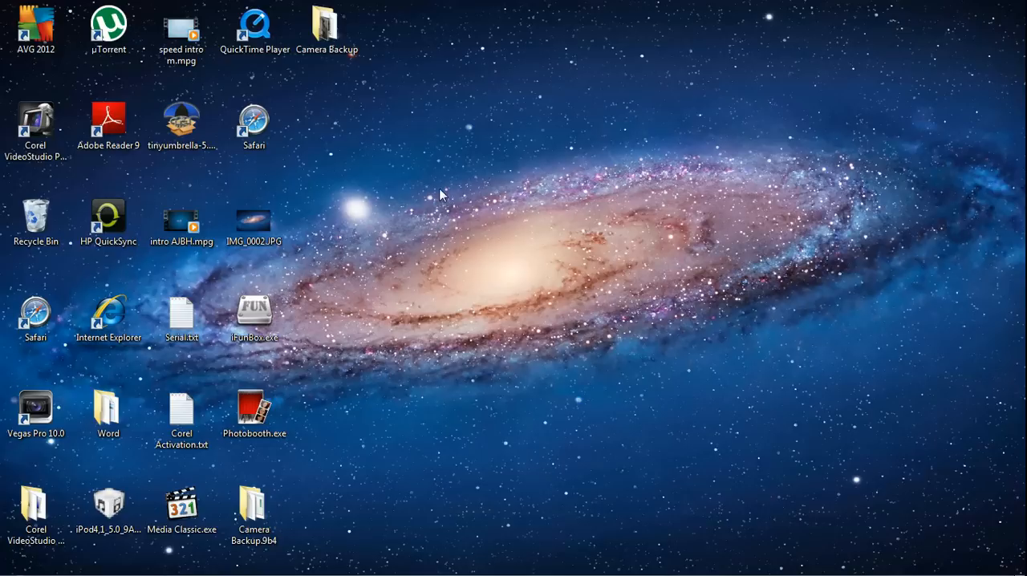
mouse_move(368, 207)
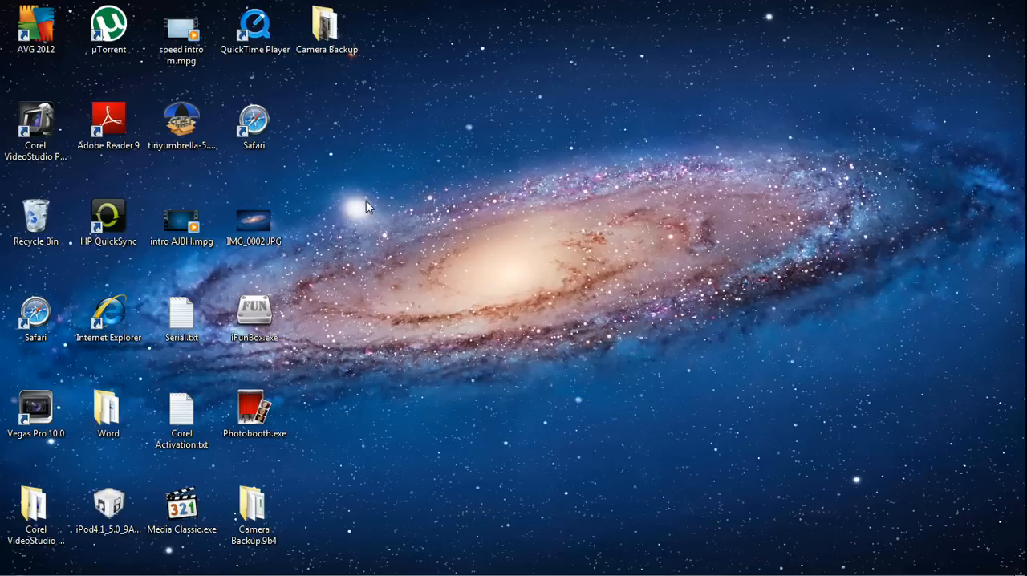
mouse_move(427, 223)
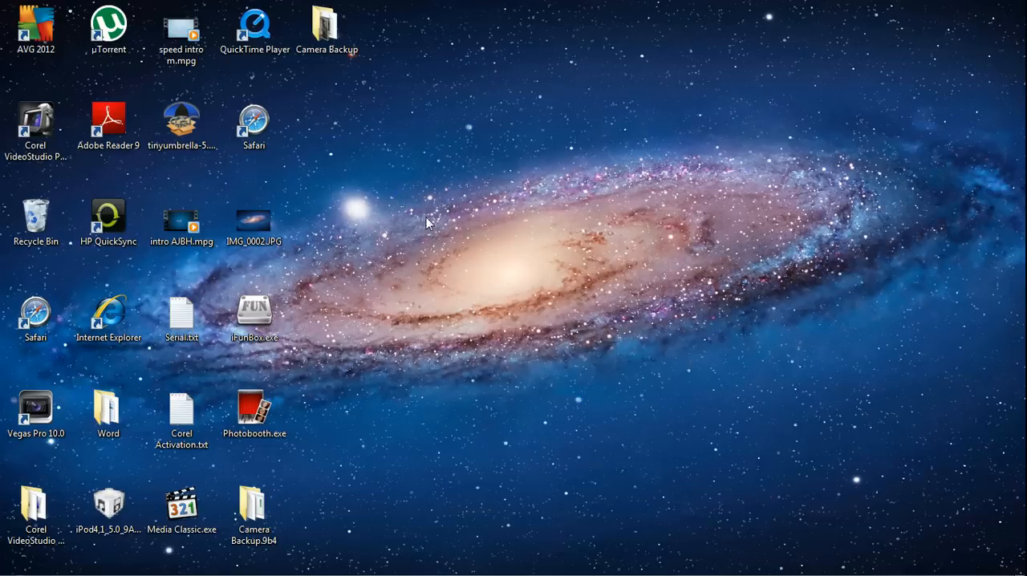
mouse_move(478, 118)
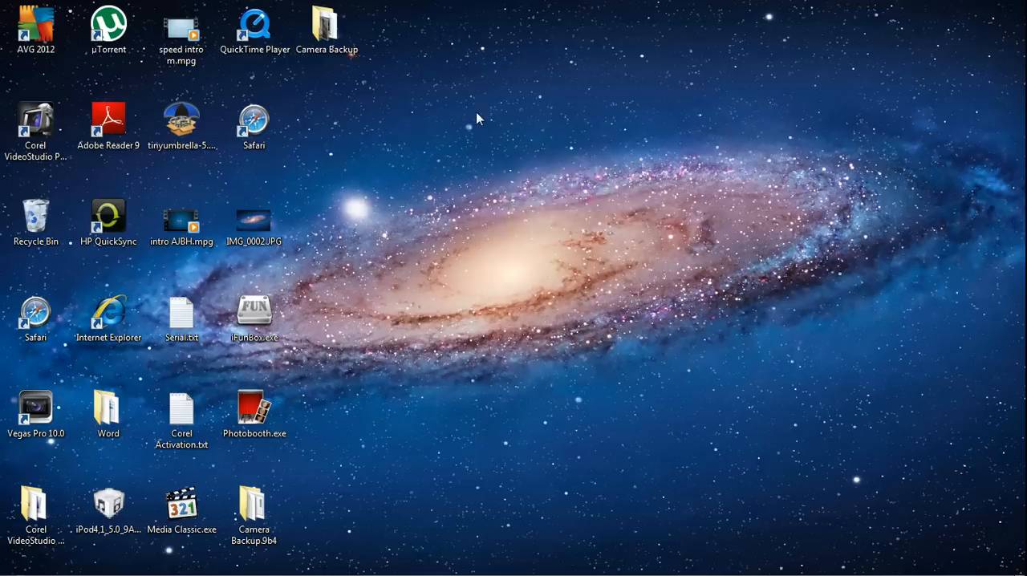
- Open a file browser on drive C and enter the Windows folder
left_click(327, 20)
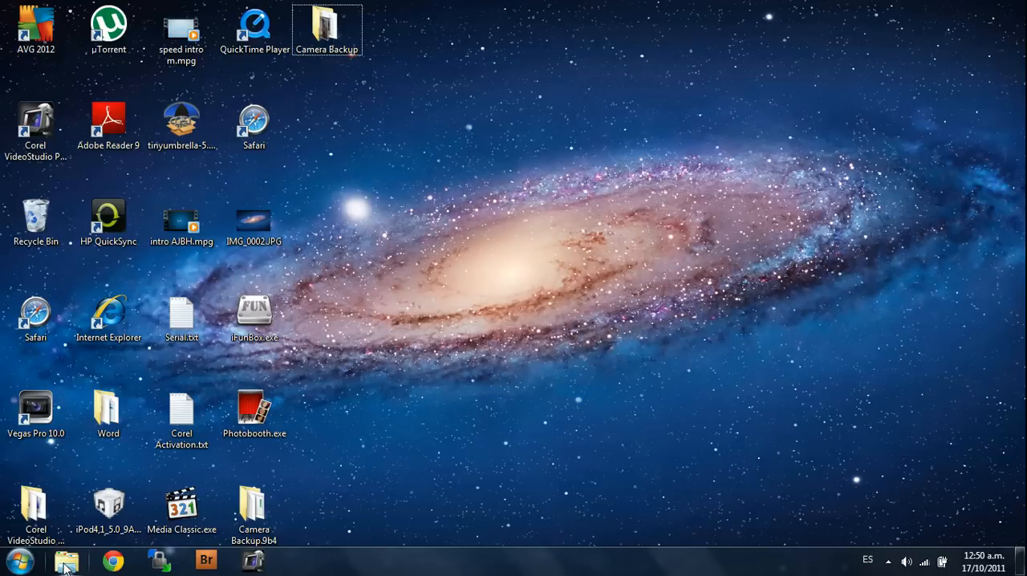
mouse_move(705, 344)
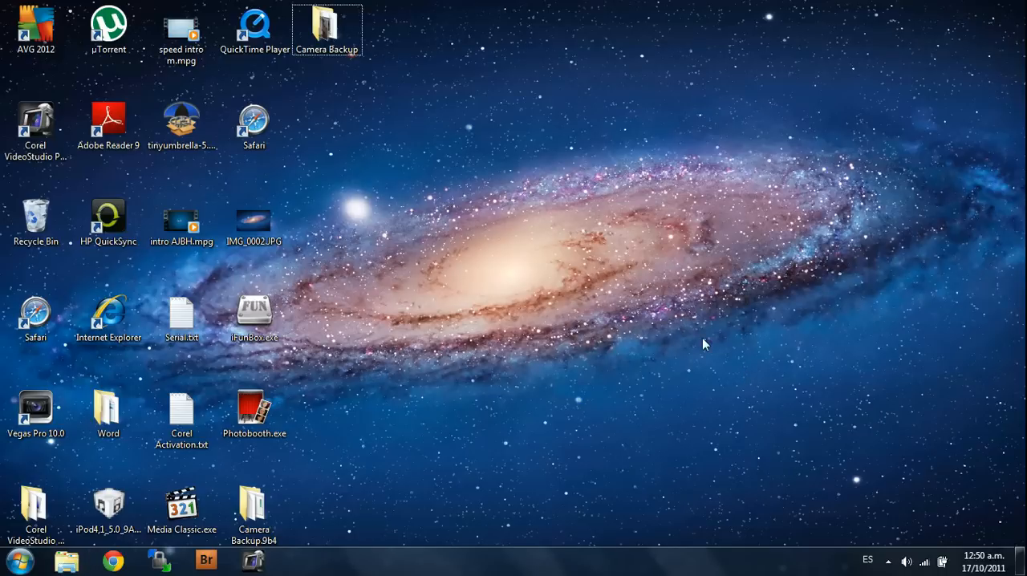
mouse_move(854, 155)
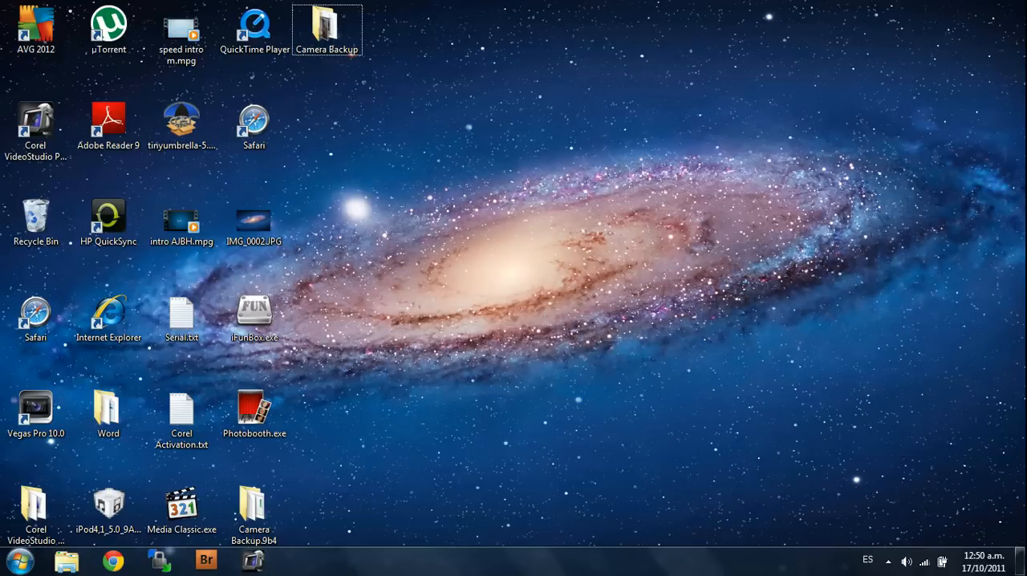
mouse_move(582, 428)
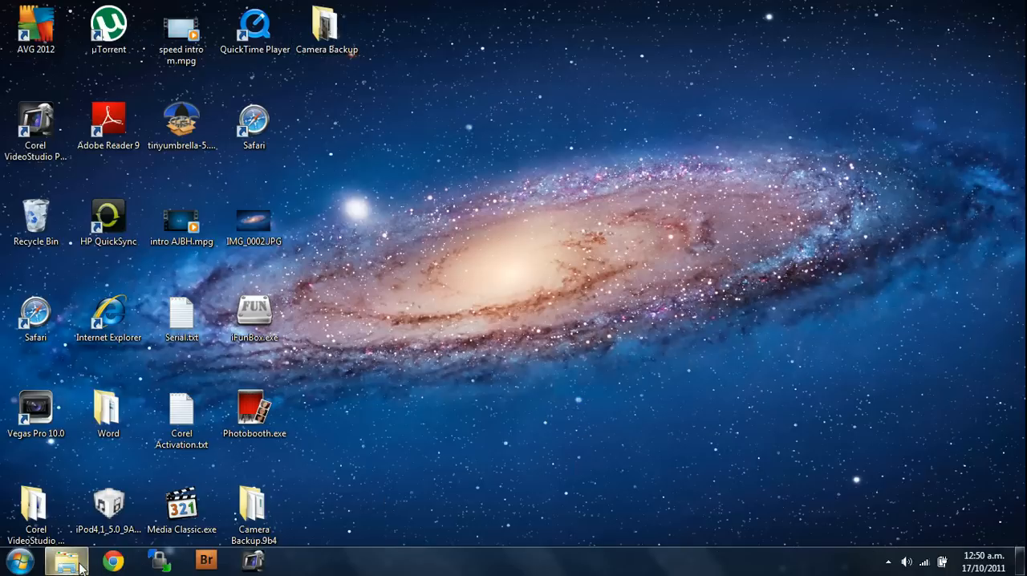
left_click(67, 559)
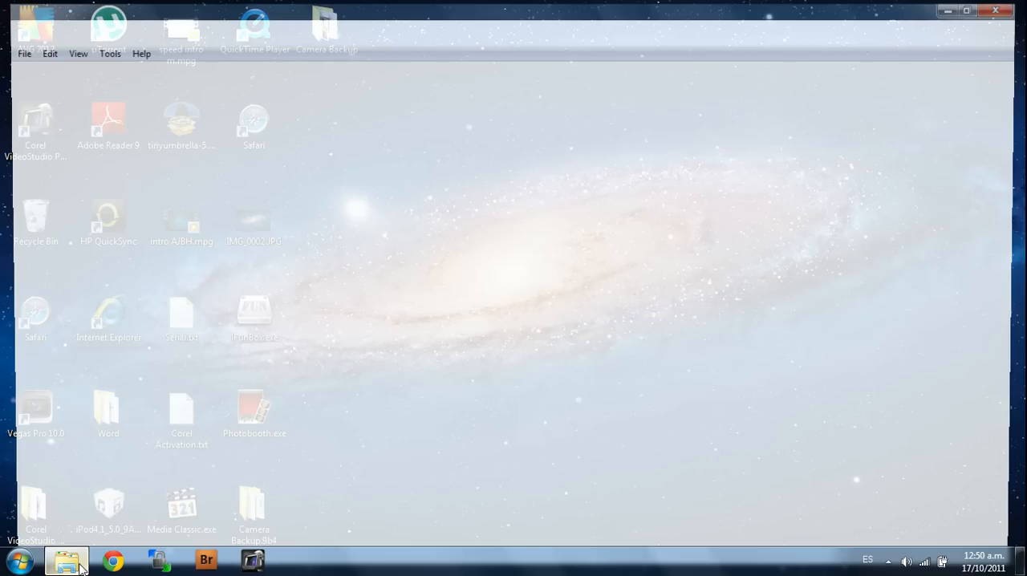
left_click(67, 559)
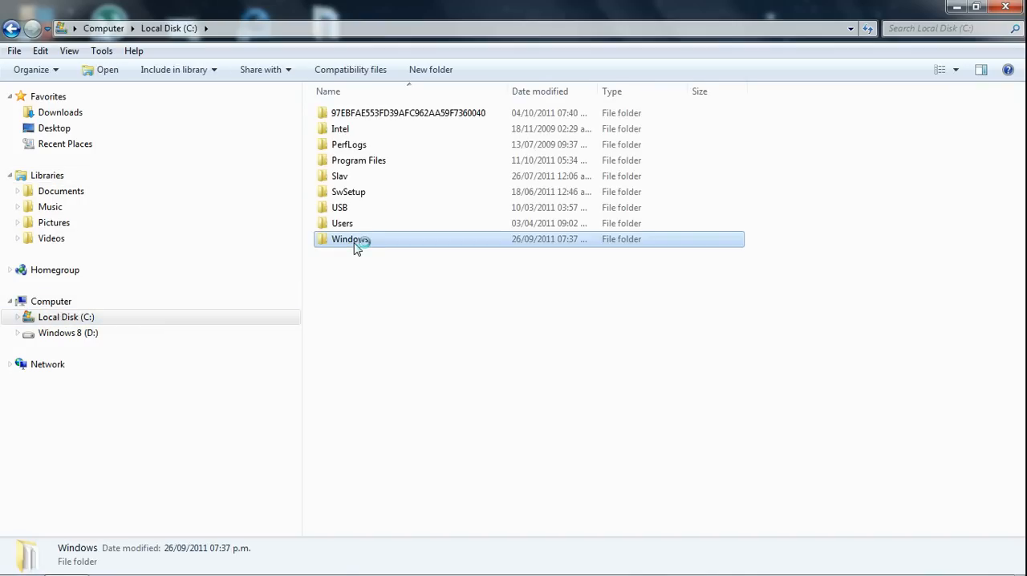
double_click(351, 239)
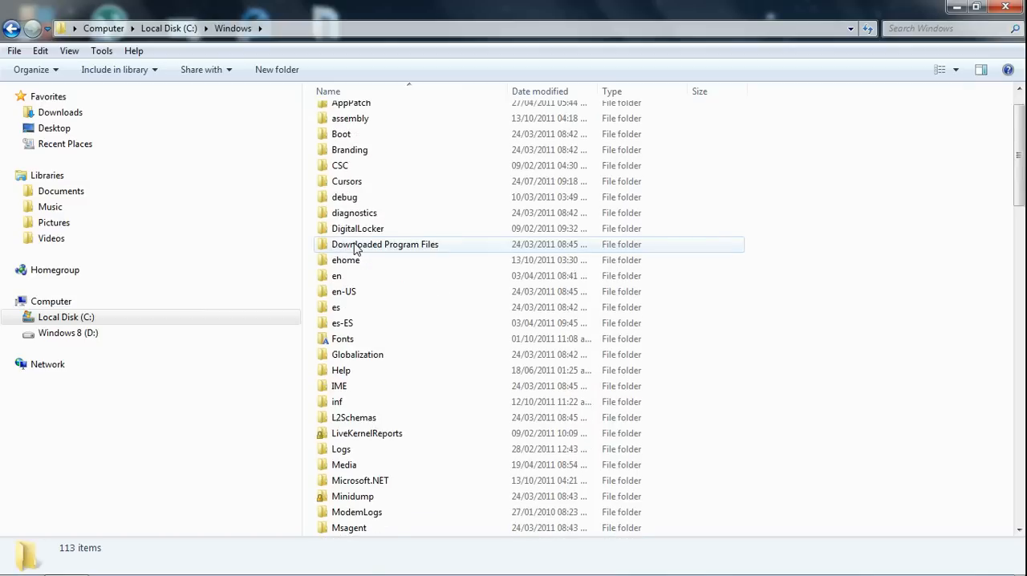
scroll("down", 3)
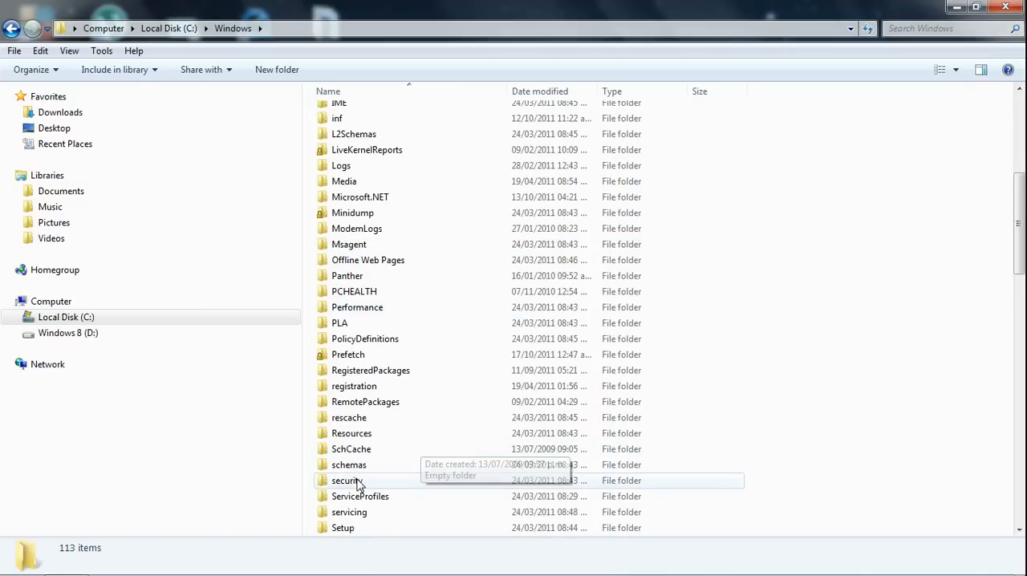
scroll("down", 3)
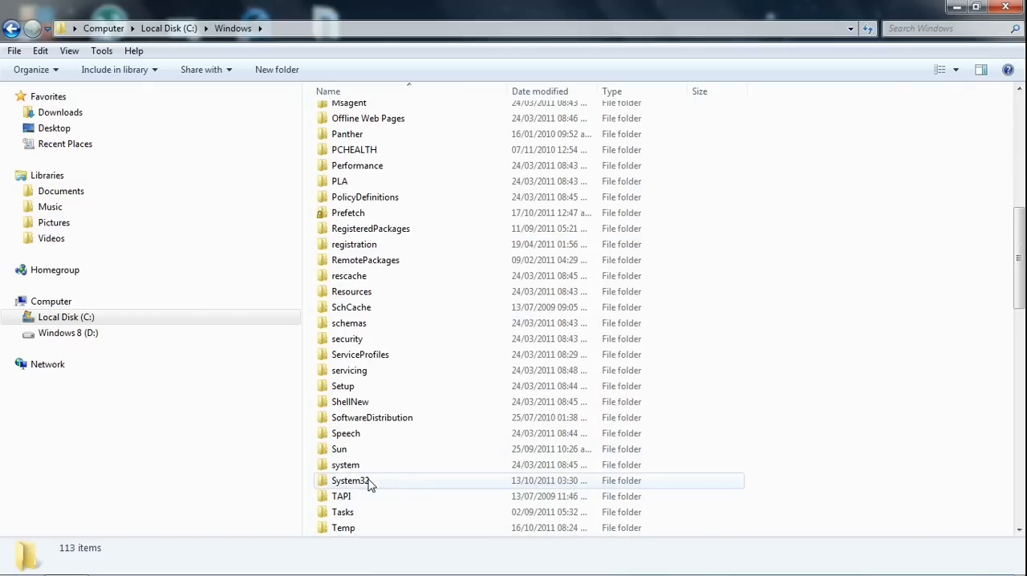
- Open System32, then drivers, then the etc folder containing the hosts file
double_click(350, 480)
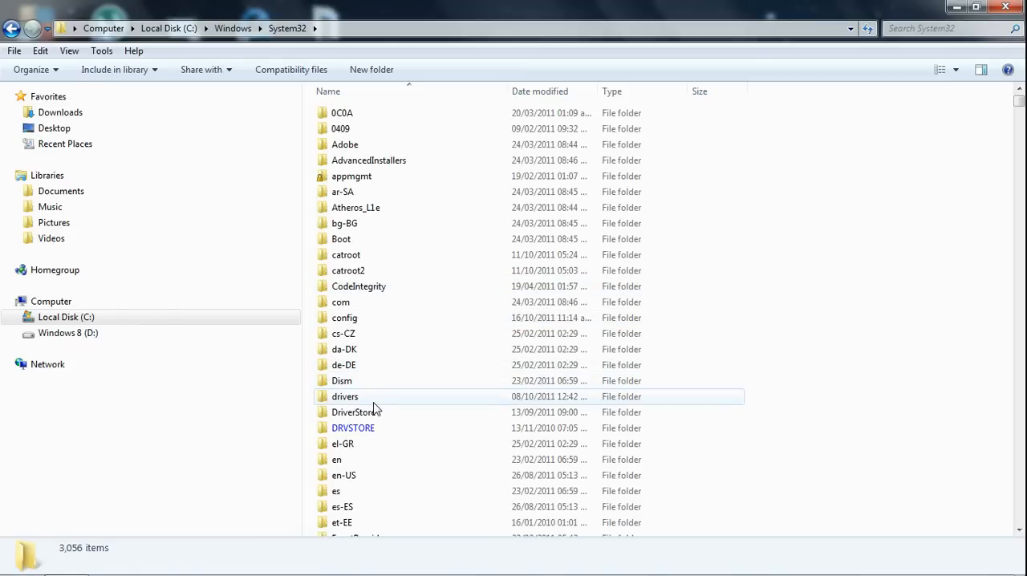
double_click(344, 397)
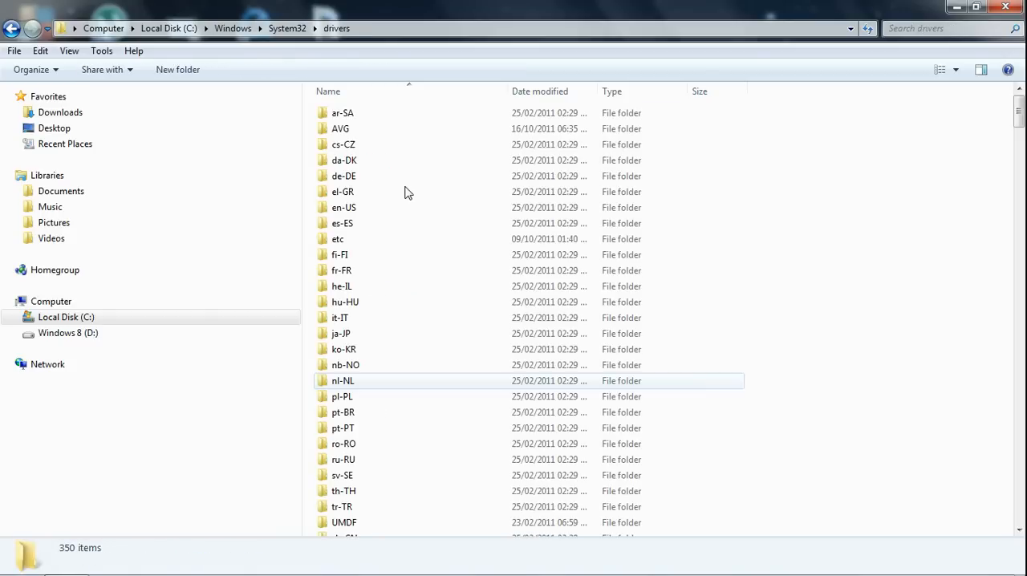
left_click(338, 238)
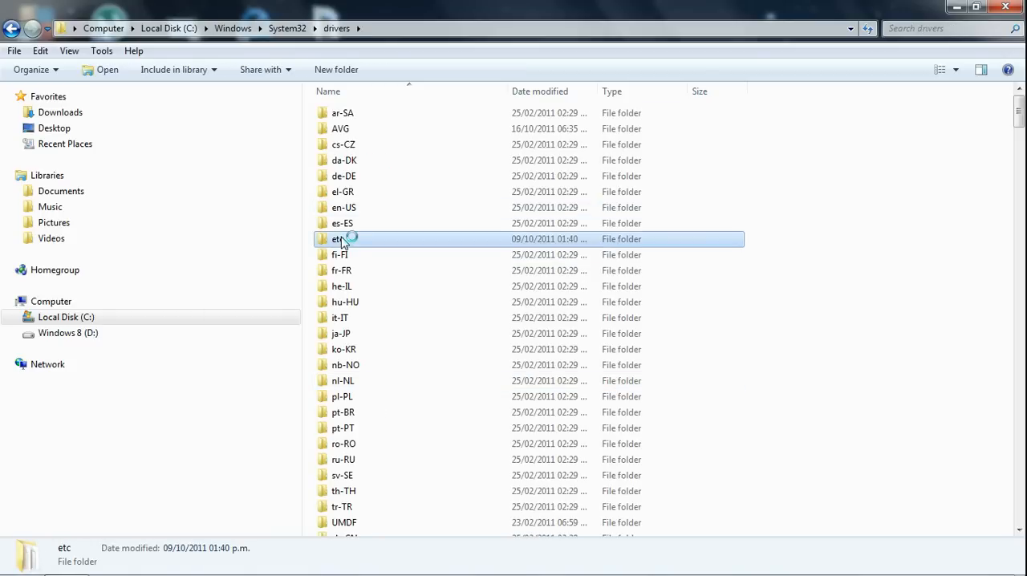
double_click(337, 239)
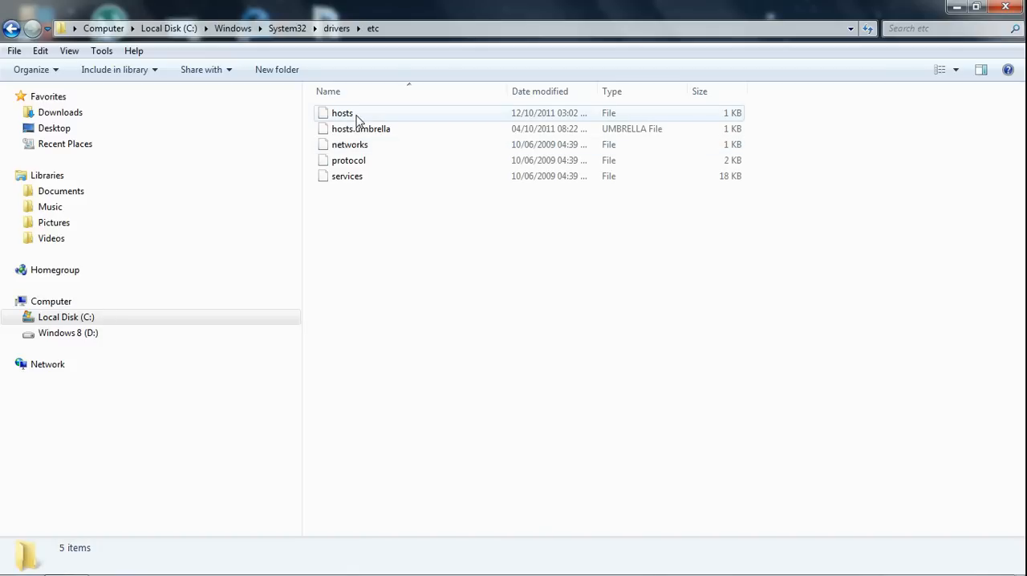
mouse_move(346, 120)
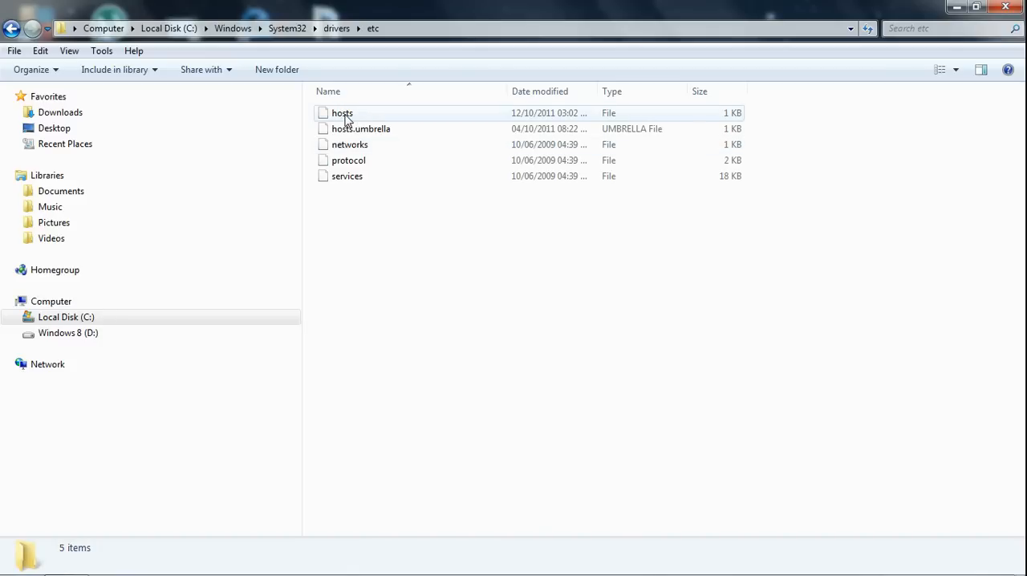
- Open the hosts file with Notepad from the Open with dialog
left_click(342, 112)
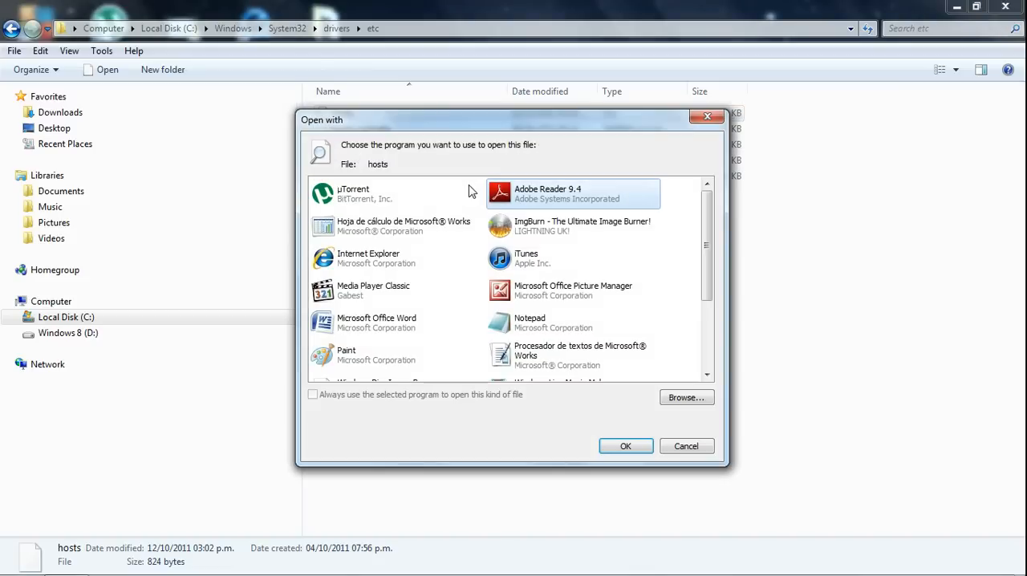
left_click(530, 323)
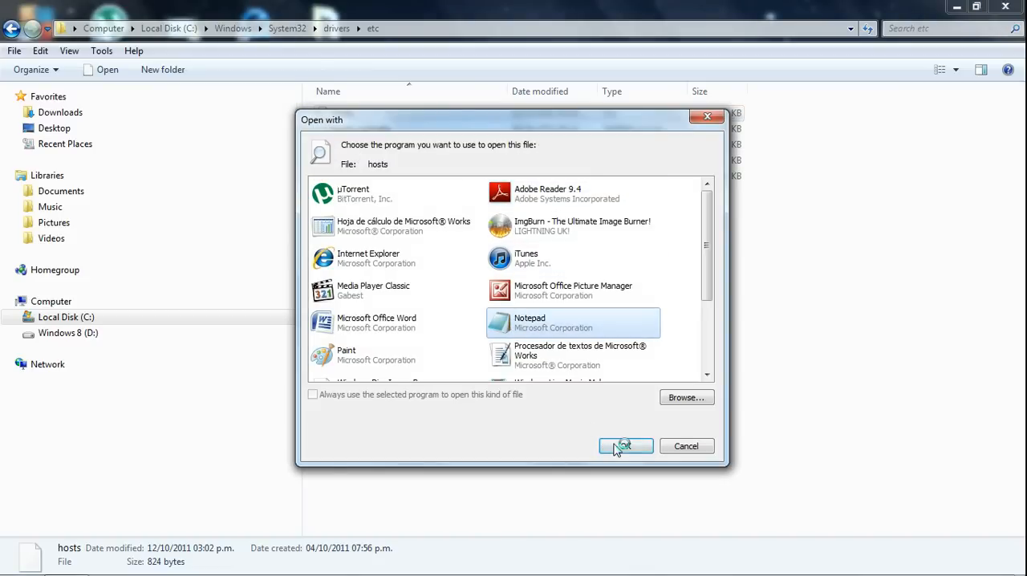
left_click(625, 446)
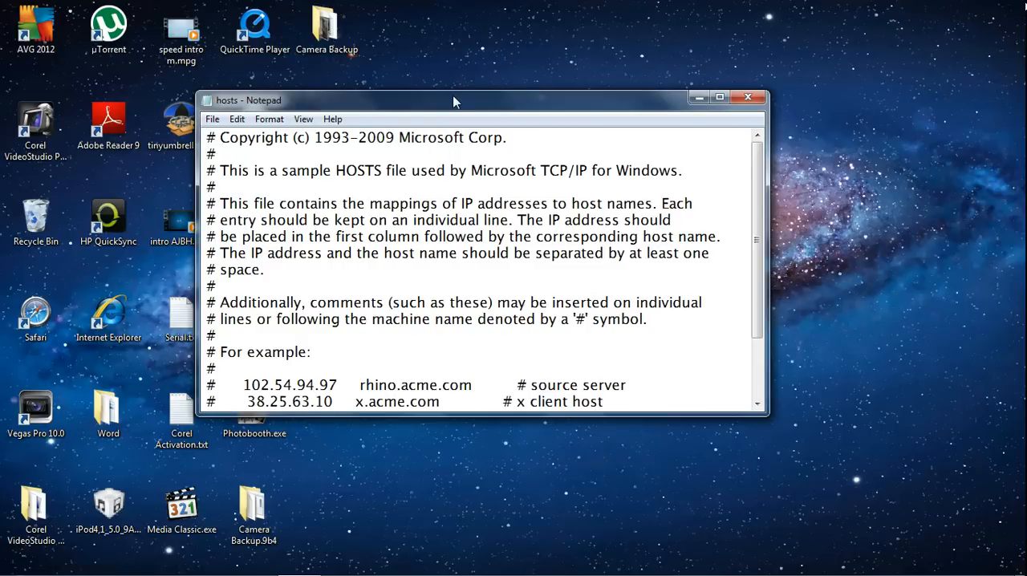
- Raise the Notepad window, scroll to the end of hosts, then close Notepad
left_click_drag(454, 100, 453, 64)
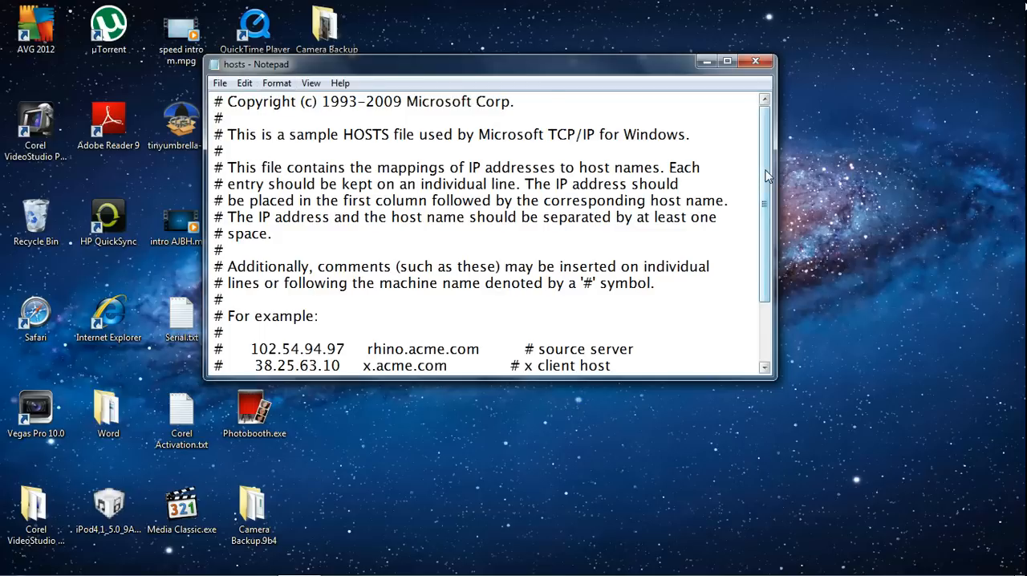
scroll("down", 3)
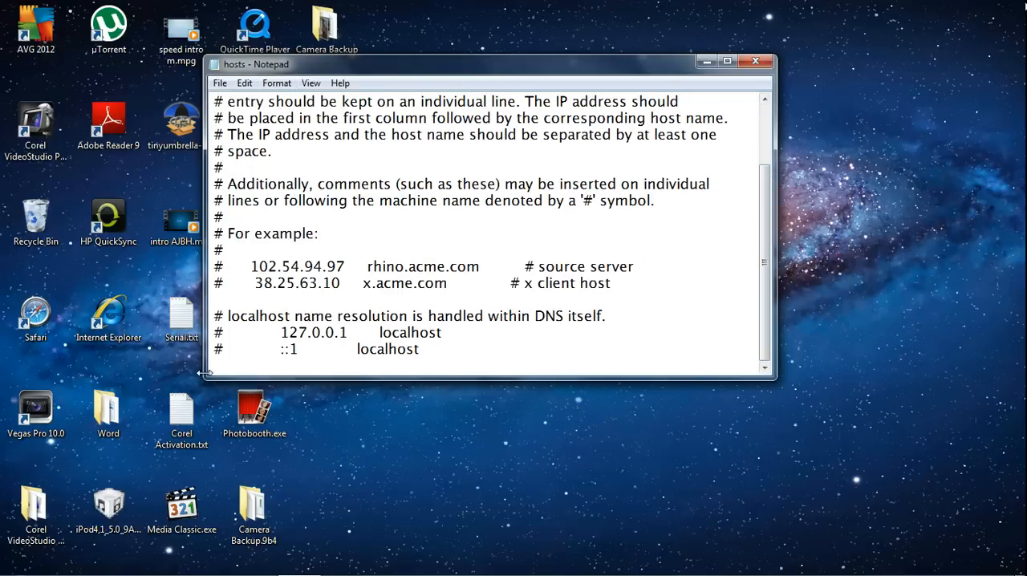
mouse_move(410, 371)
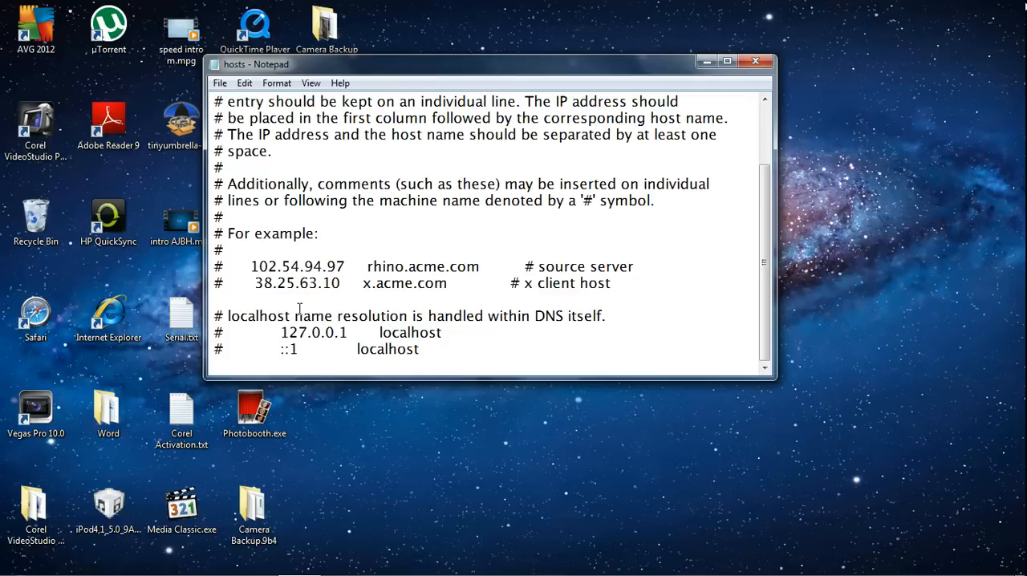
mouse_move(349, 401)
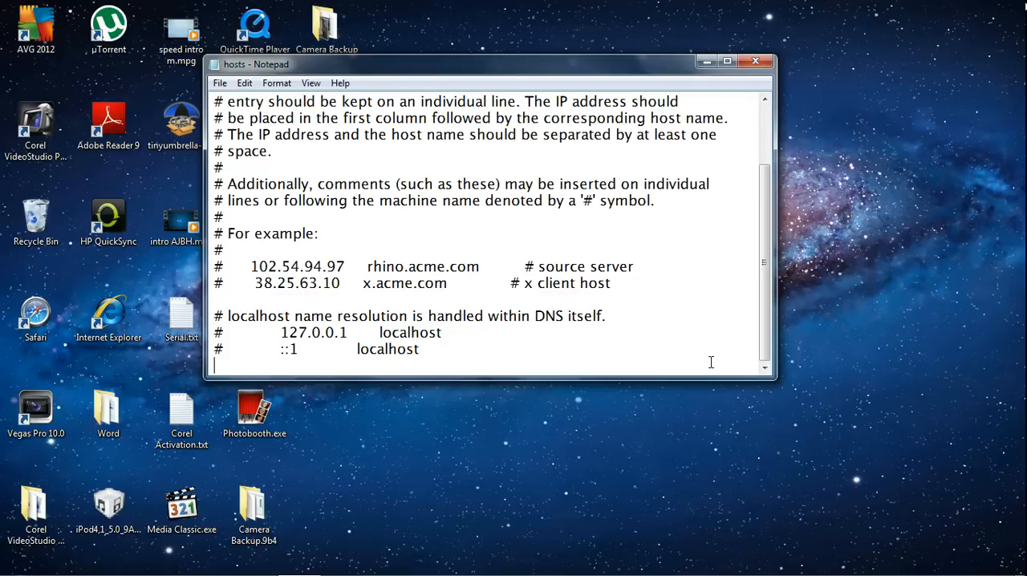
mouse_move(49, 386)
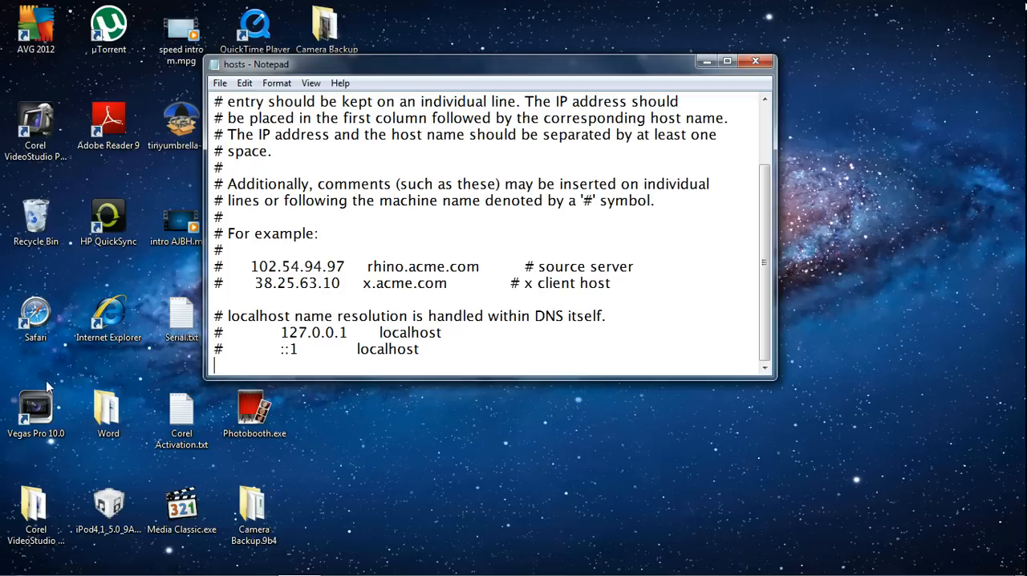
left_click(219, 83)
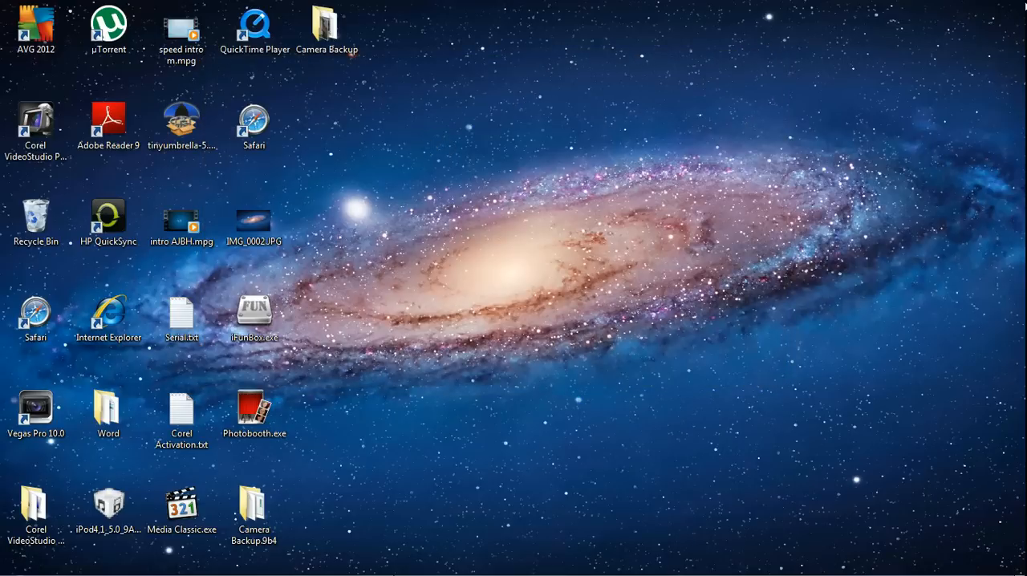
mouse_move(648, 217)
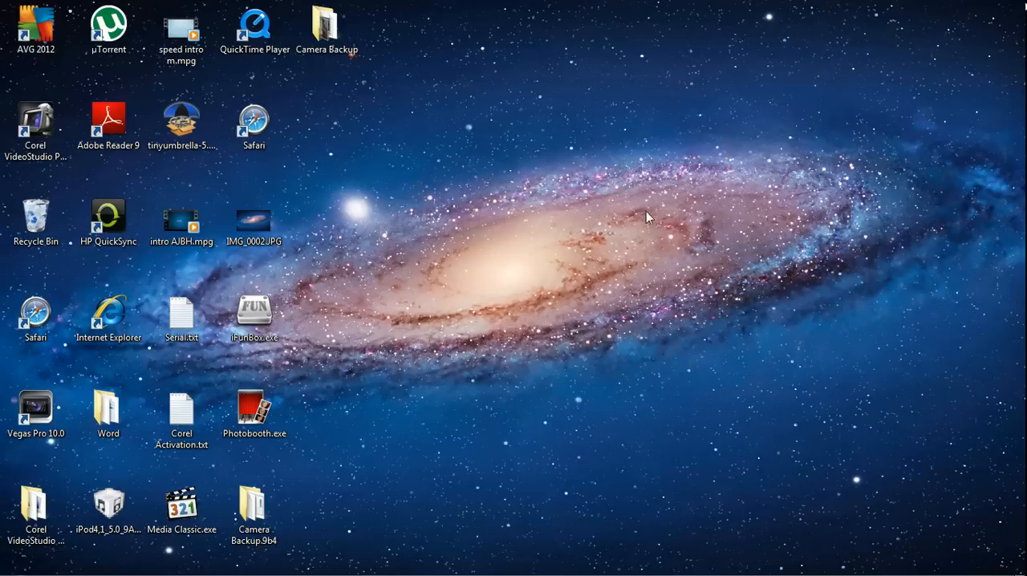
mouse_move(469, 309)
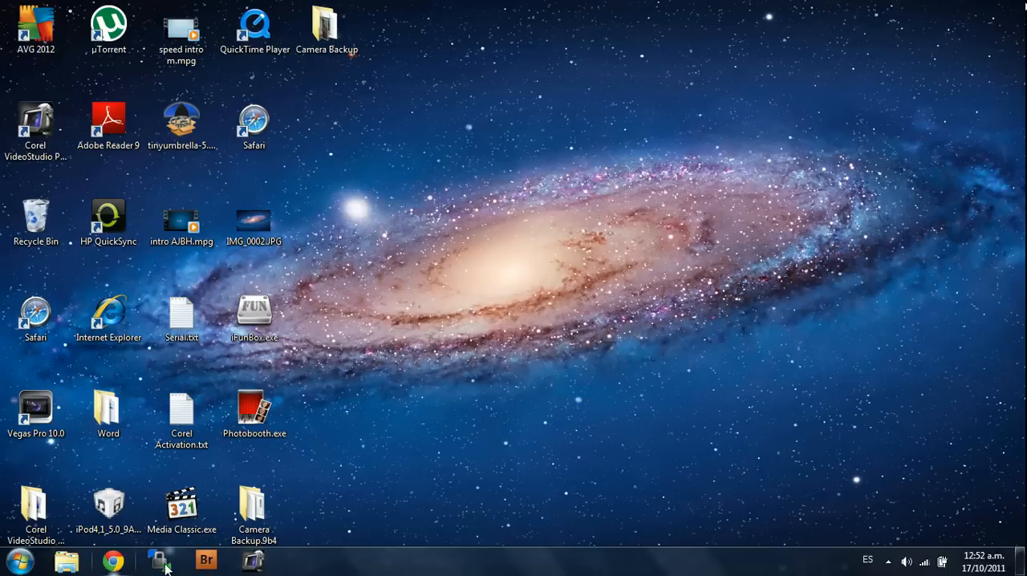
mouse_move(550, 351)
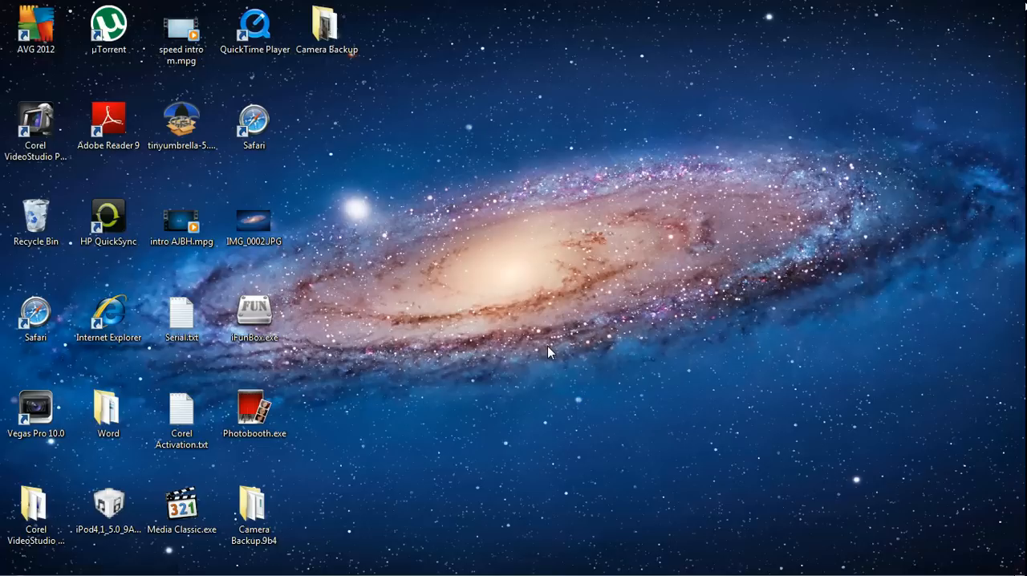
mouse_move(425, 95)
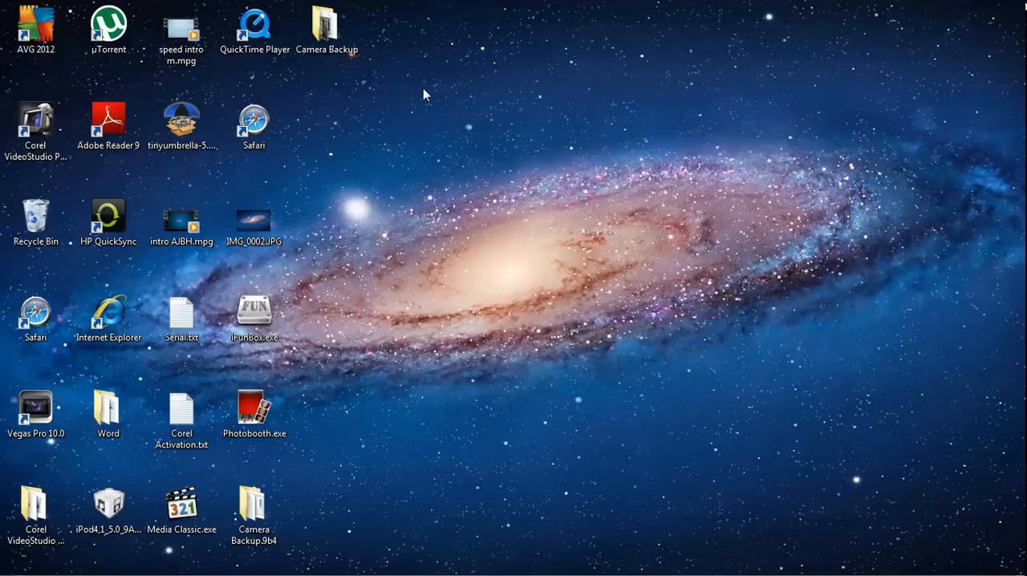
mouse_move(401, 225)
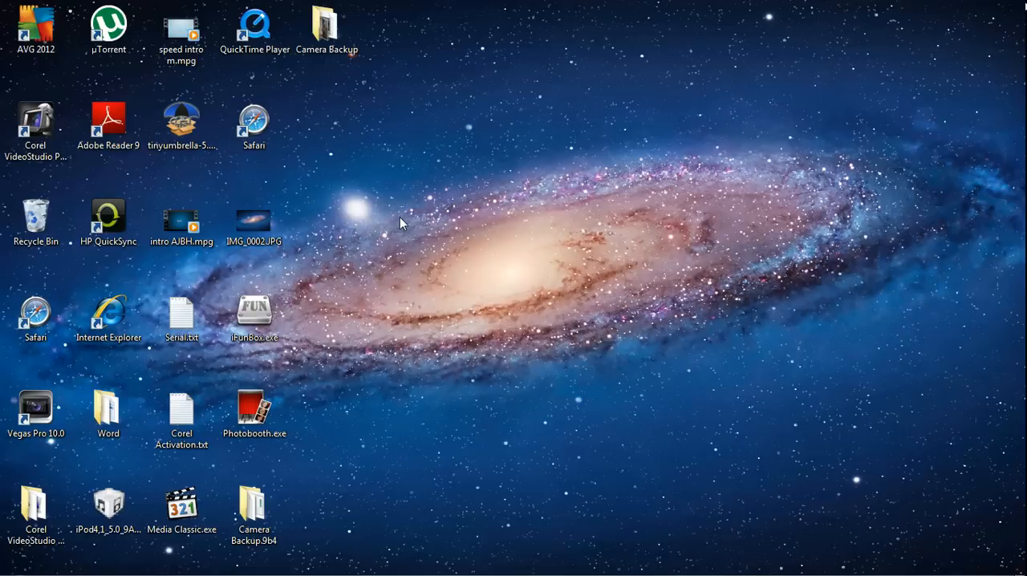
mouse_move(396, 222)
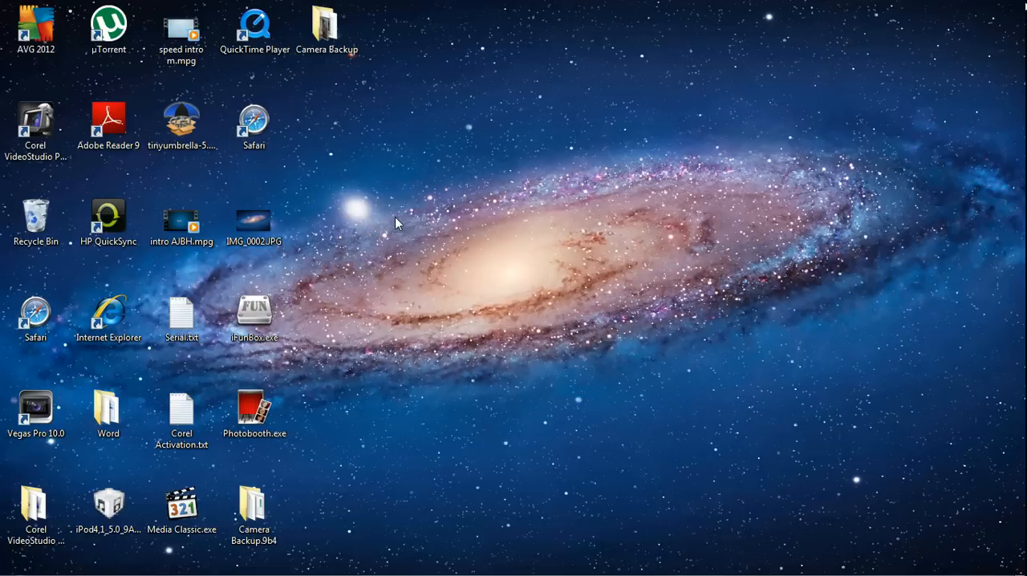
key("capslock")
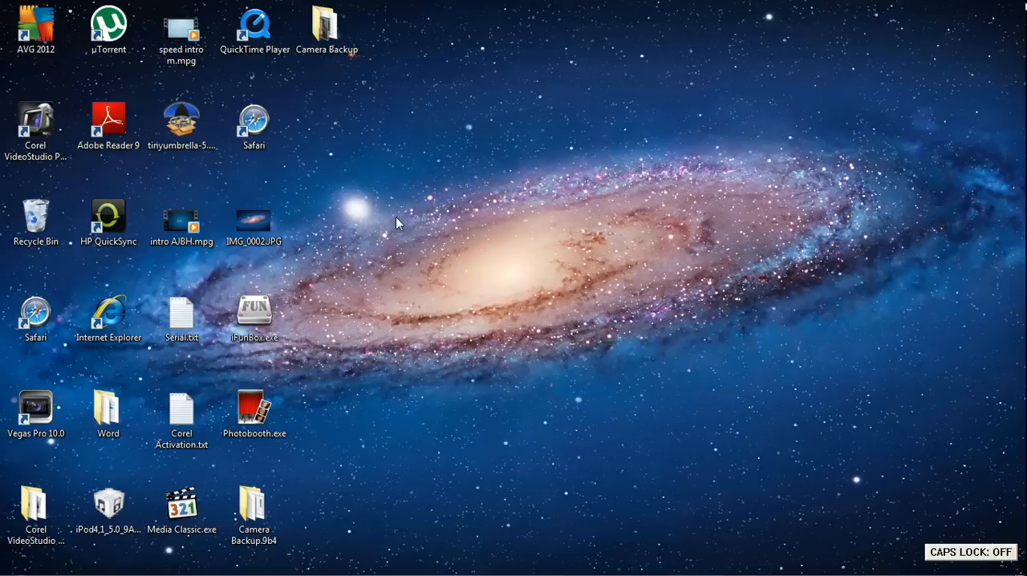